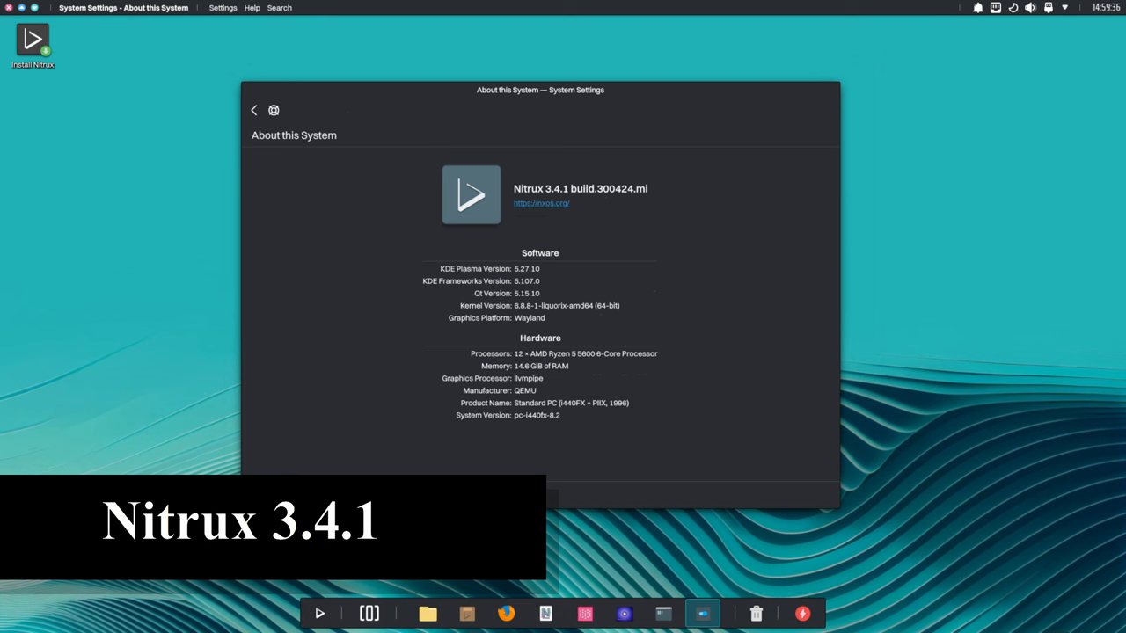
Review the Nitrux 3.4.1 kernel, processor, memory and graphics details in About this System
left_click(254, 109)
type("una")
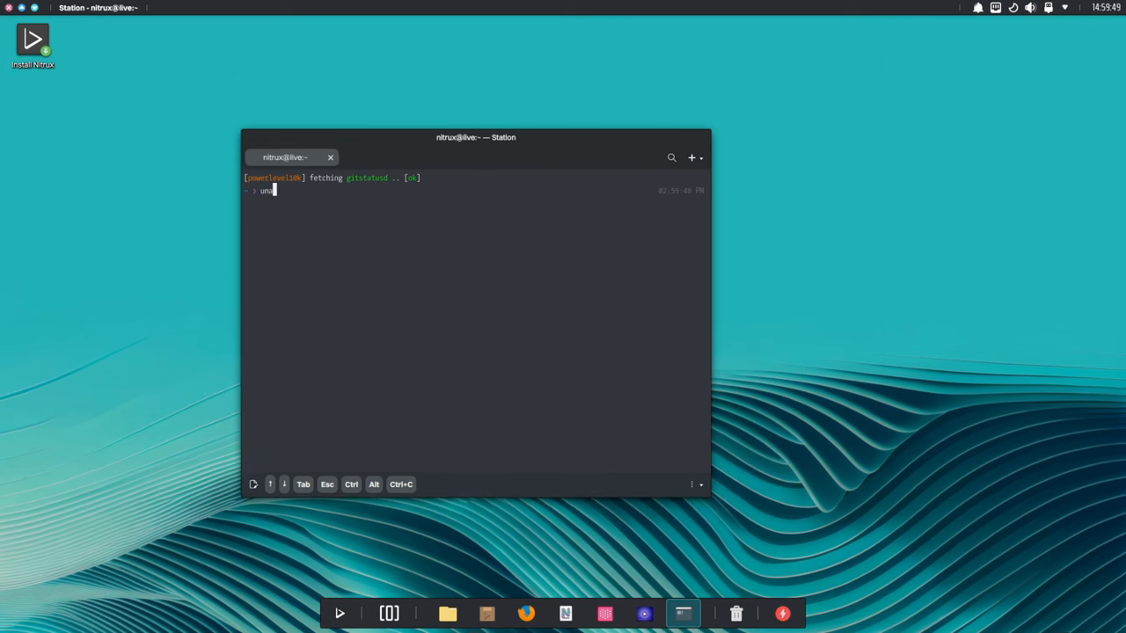
Run uname -a and uname -r to confirm the 6.8.8-1-liquorix-amd64 kernel
key("Return")
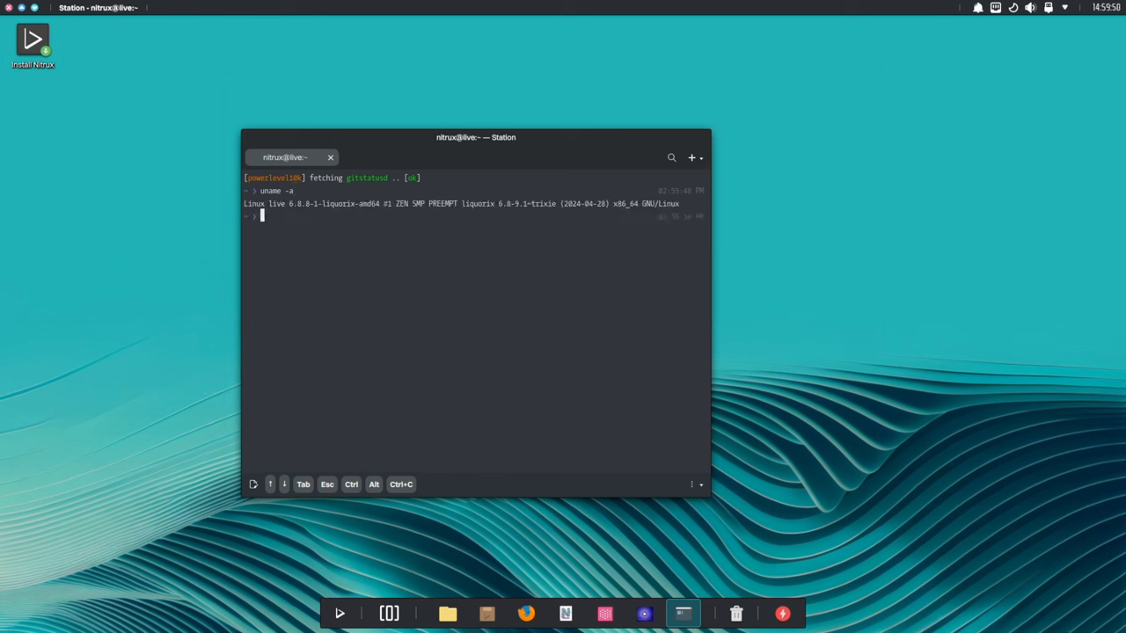
type("uname -r")
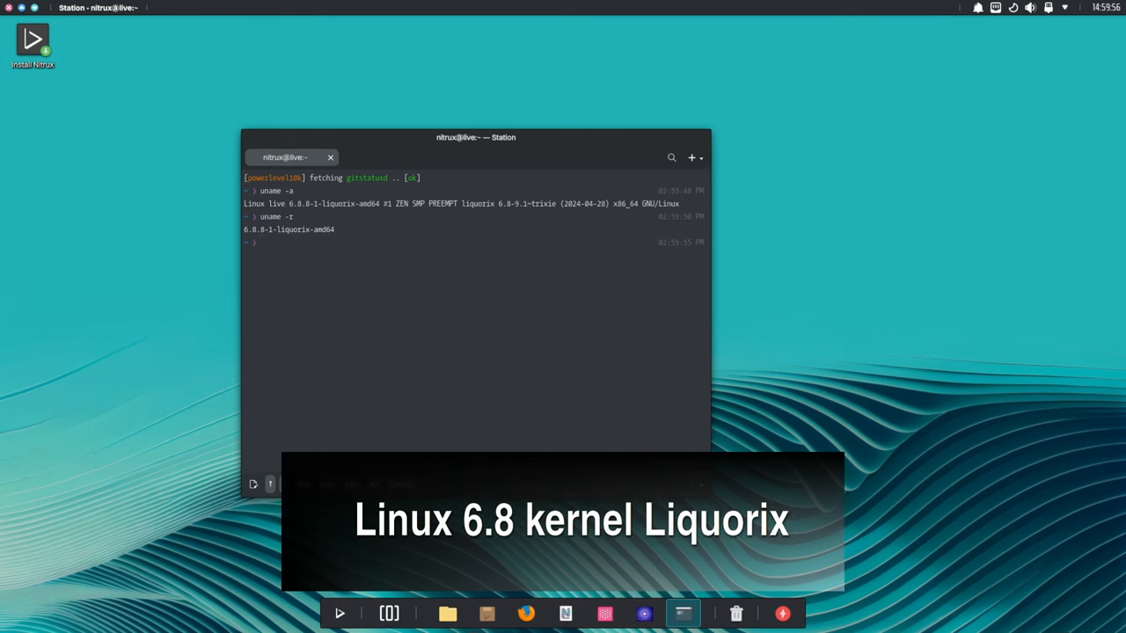
double_click(288, 230)
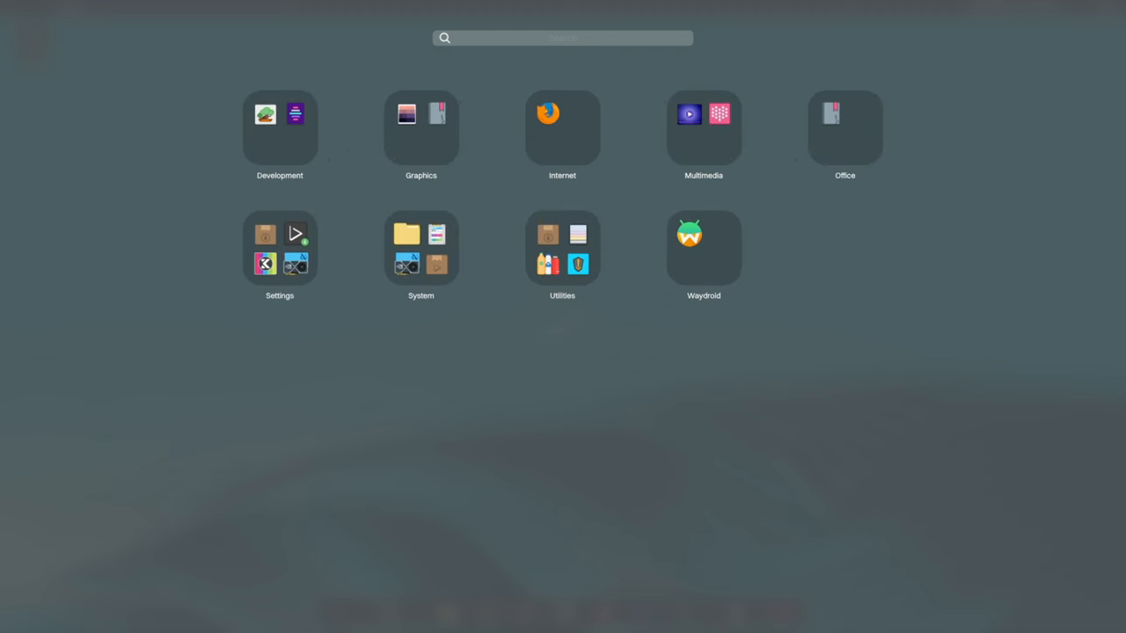
mouse_move(703, 132)
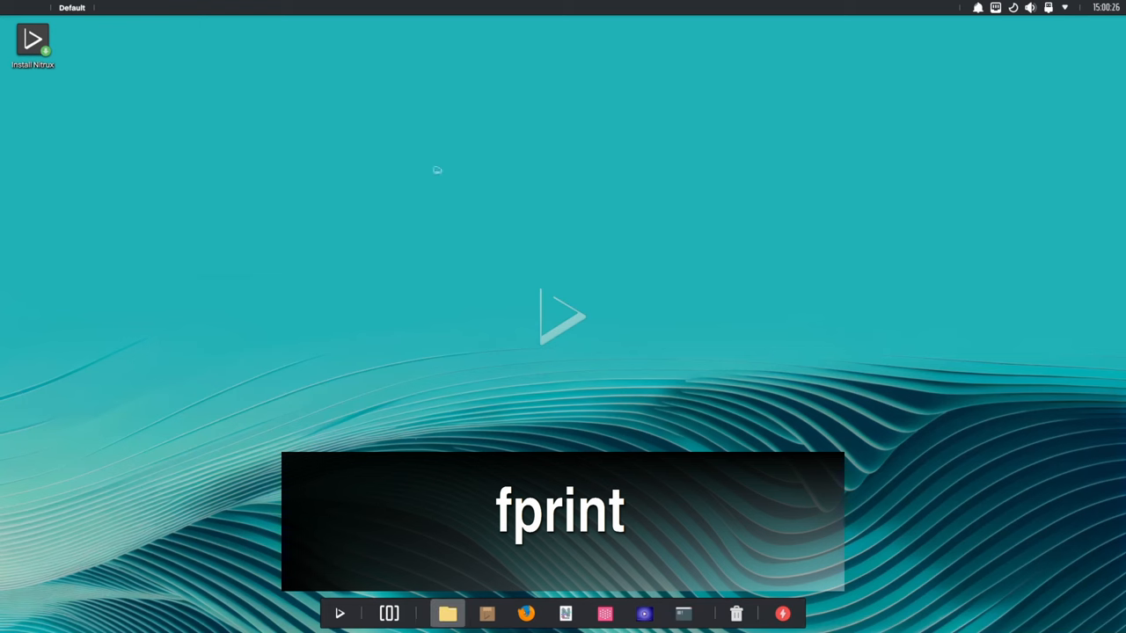
Launch the Index file manager from the launcher's category grid
left_click(447, 613)
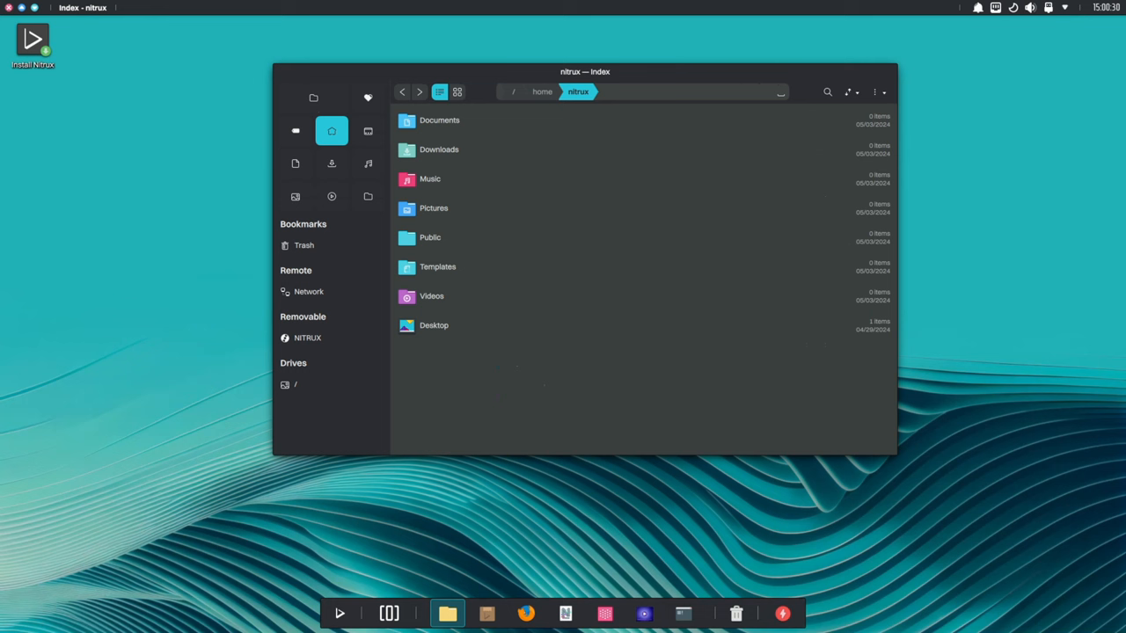
left_click(877, 91)
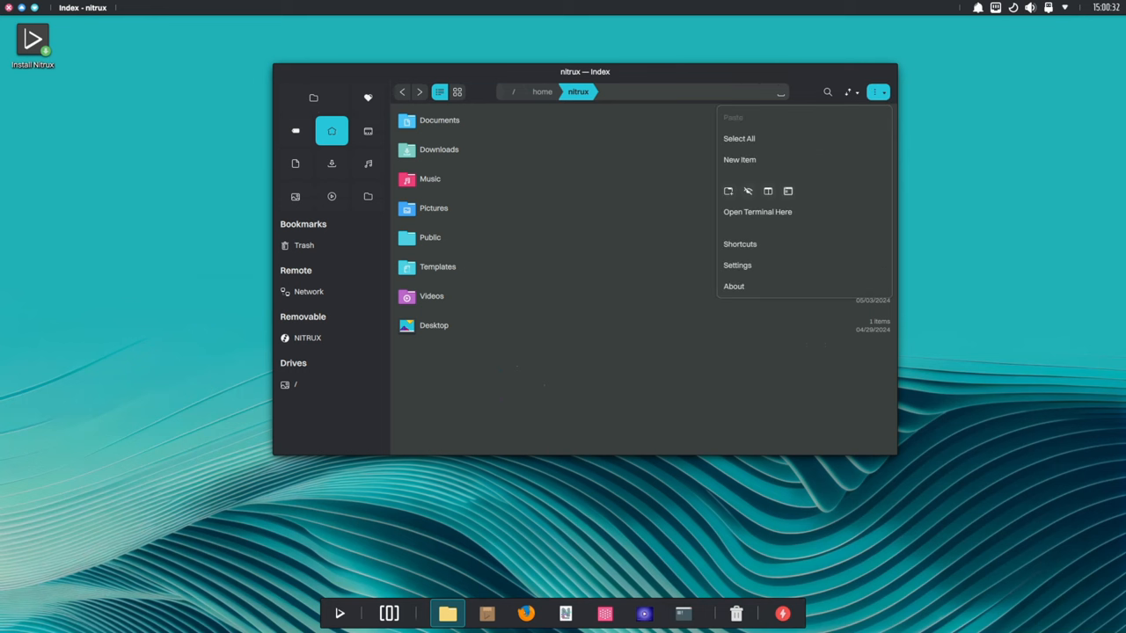
left_click(733, 286)
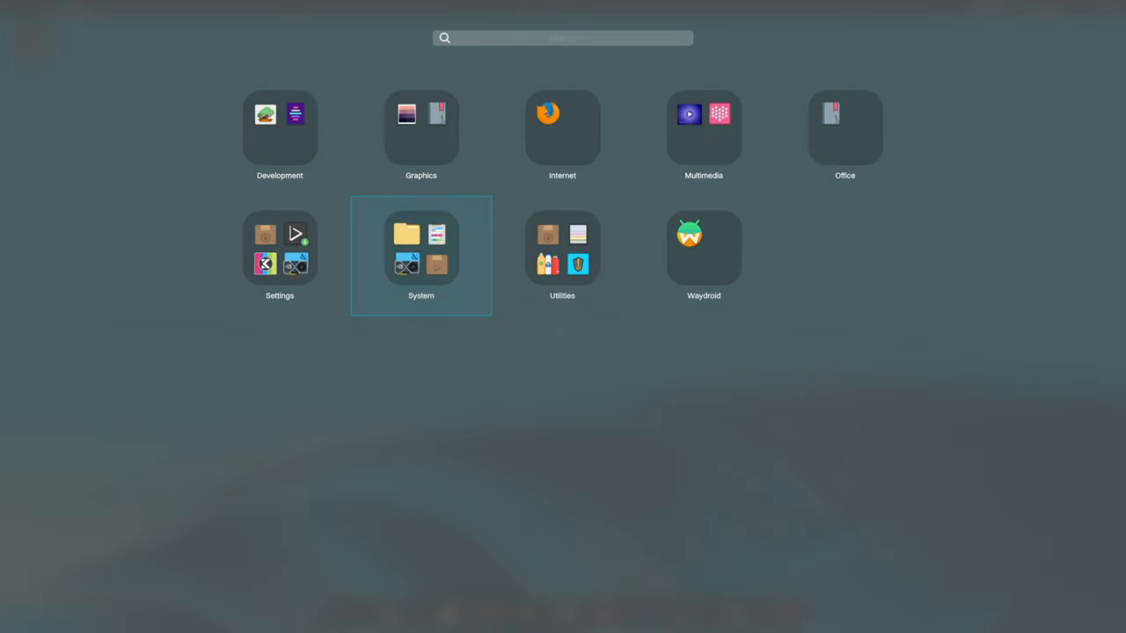
Start System Settings from the launcher's Settings category and view its module overview
left_click(421, 256)
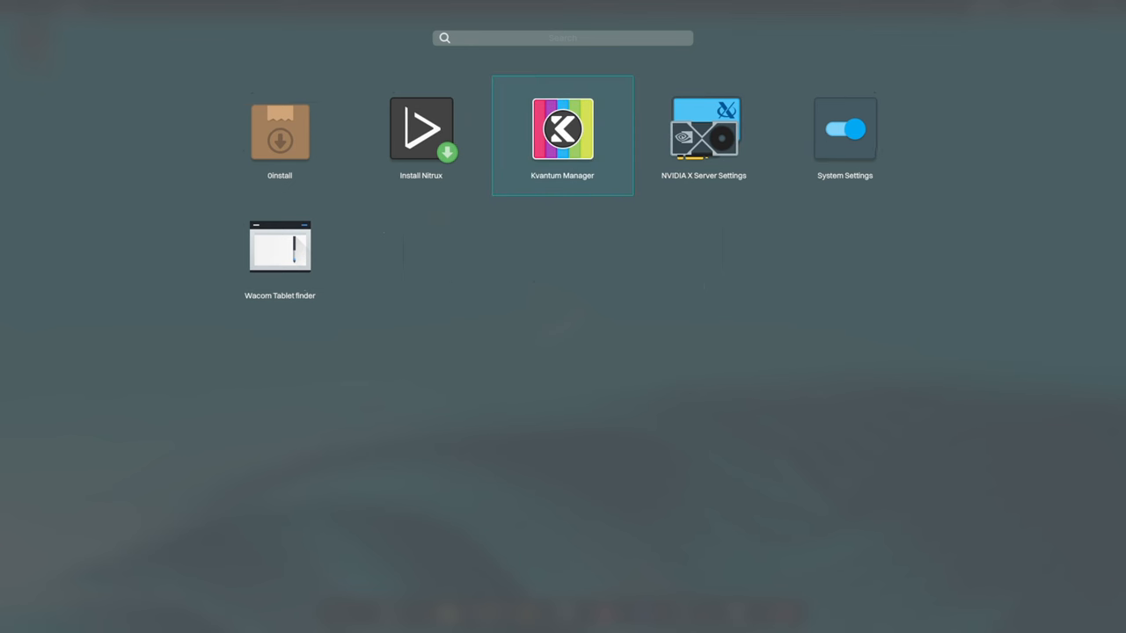
left_click(279, 132)
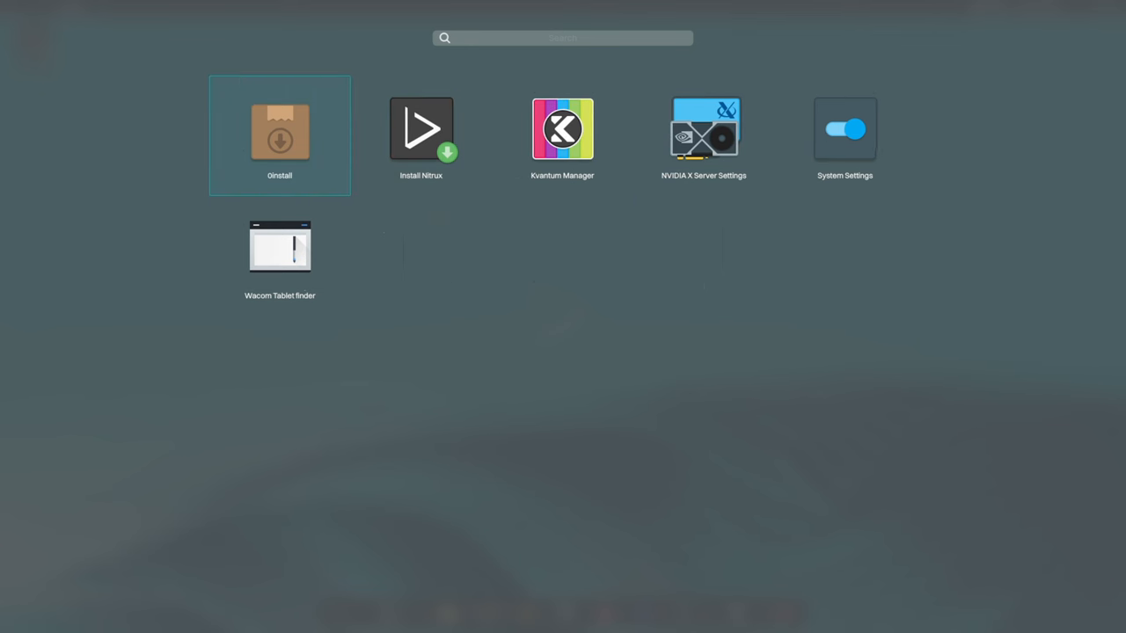
left_click(845, 129)
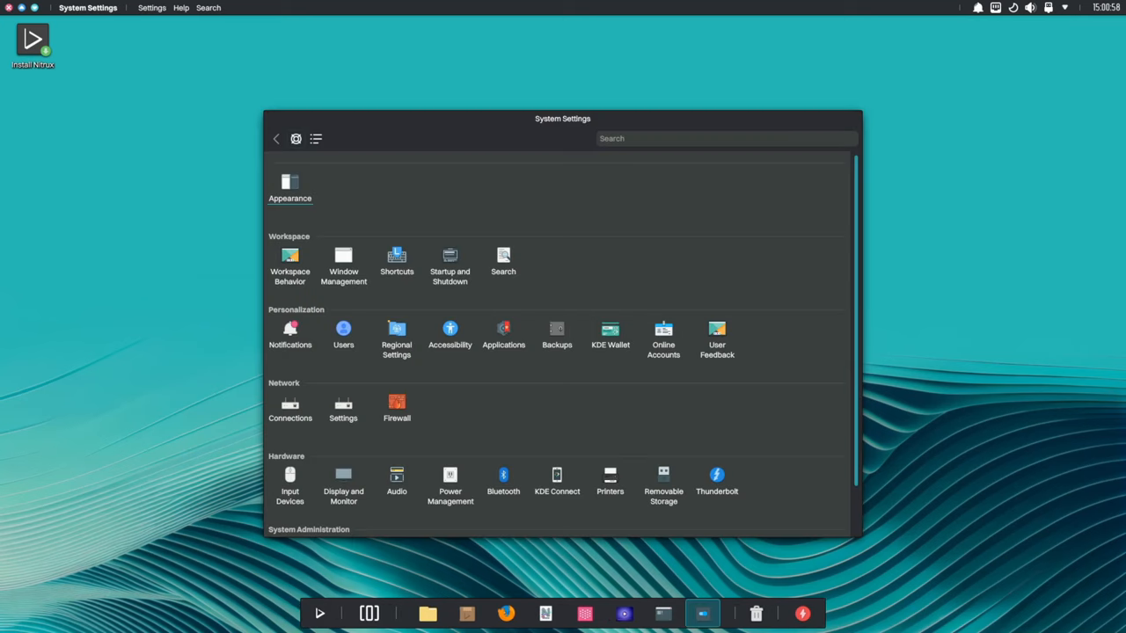
scroll("down", 3)
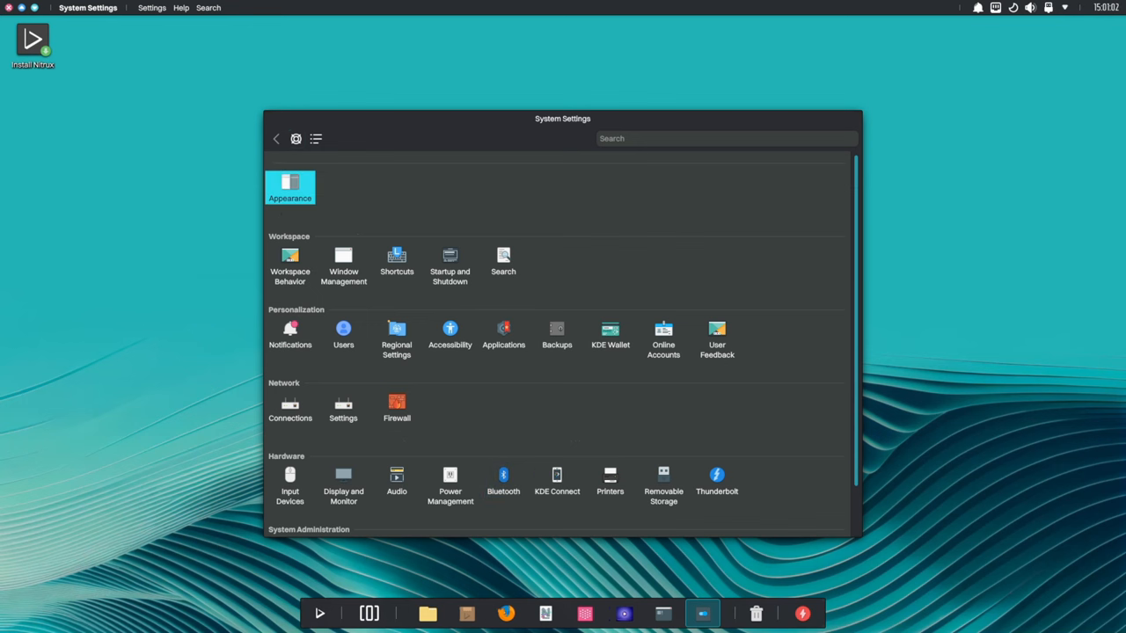
Browse the Appearance pages for application style, Plasma style and colour schemes
left_click(290, 187)
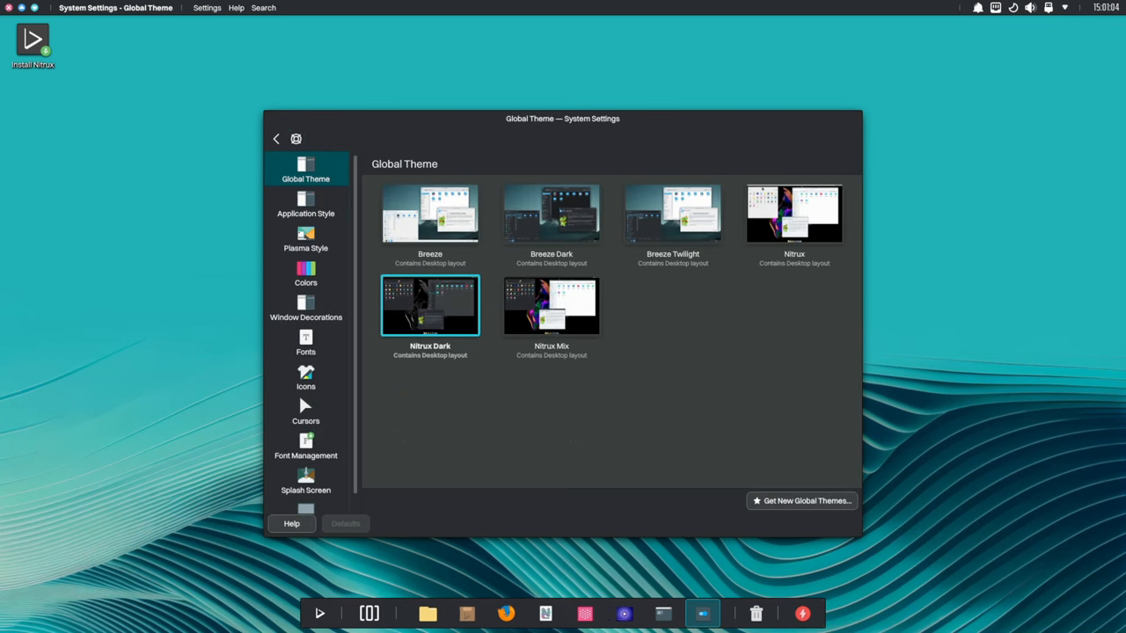
left_click(305, 202)
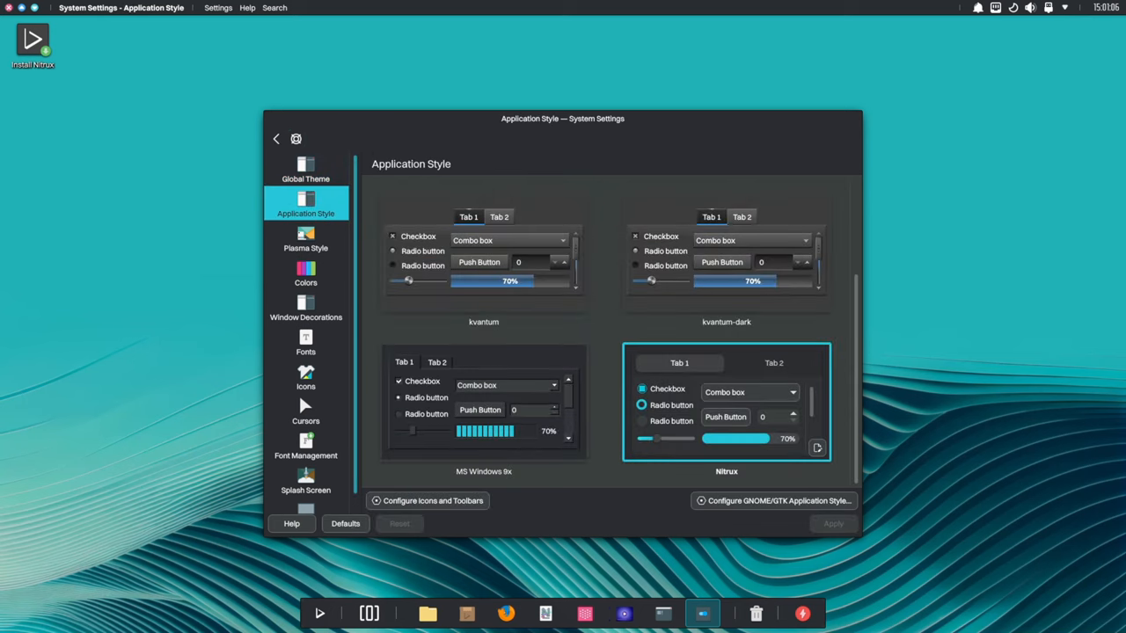
left_click(483, 252)
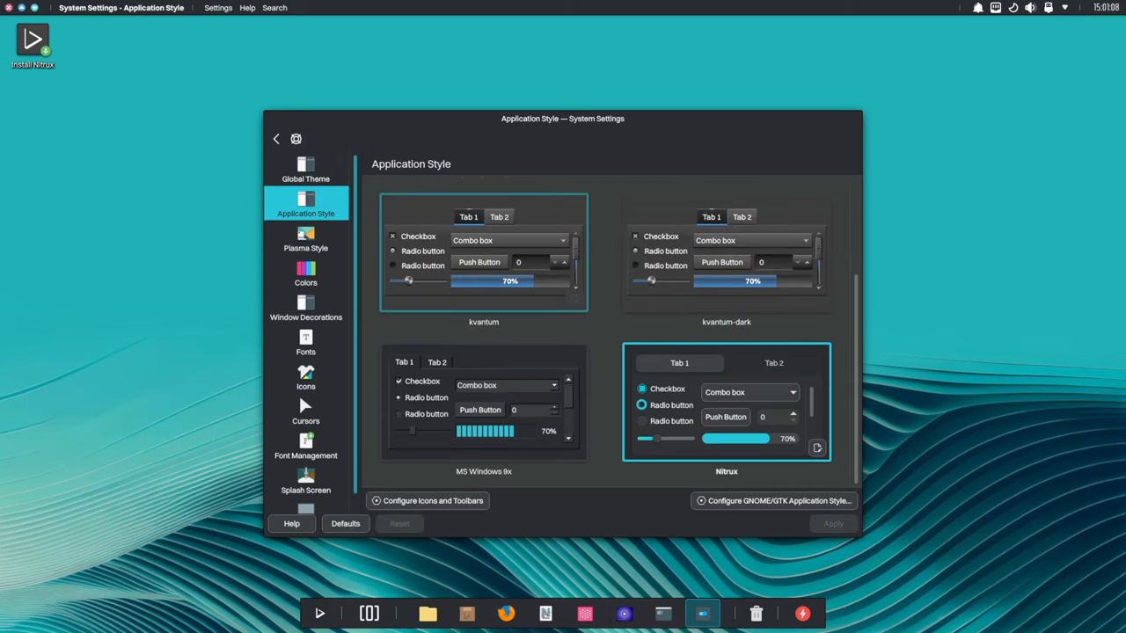
left_click(305, 237)
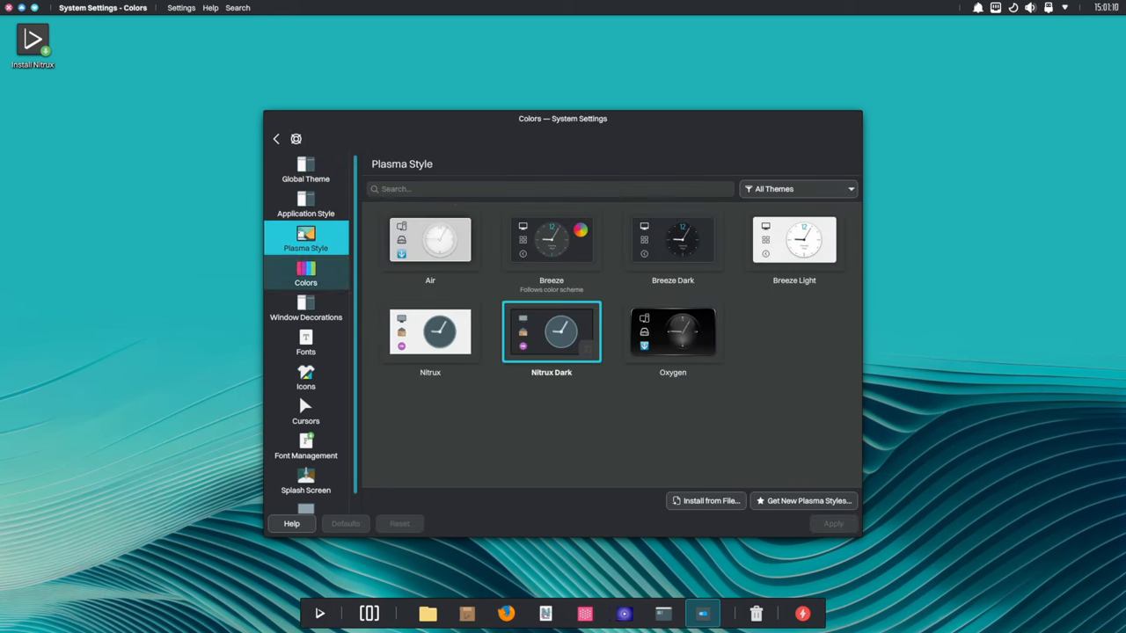
left_click(305, 273)
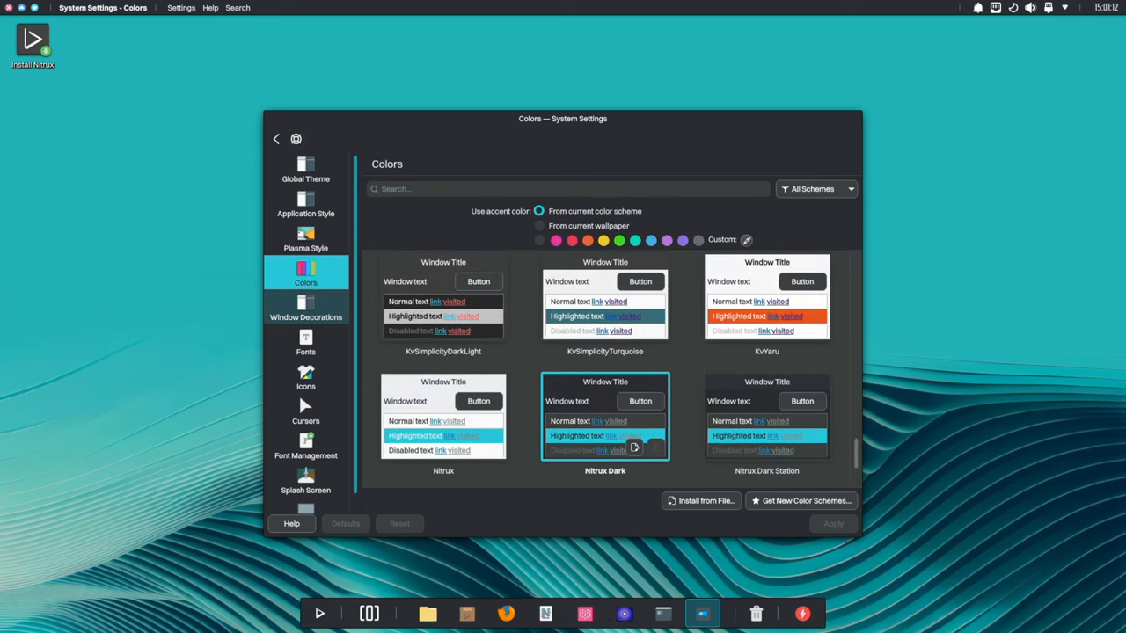
View window decorations, icons, cursors and splash screens, then return to the overview
left_click(305, 307)
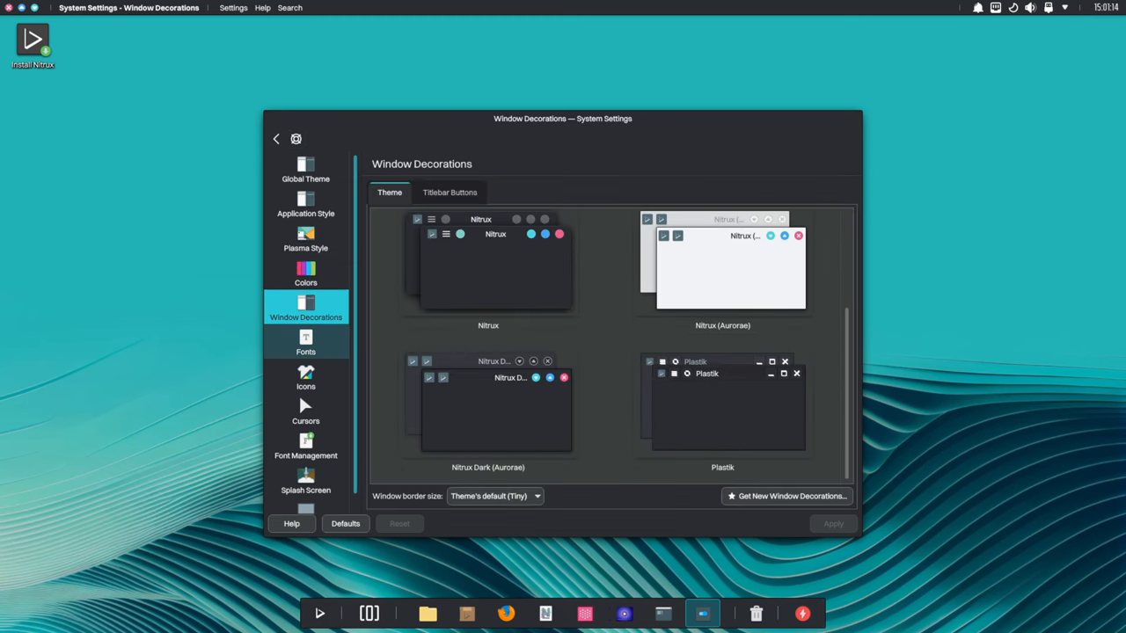
left_click(305, 376)
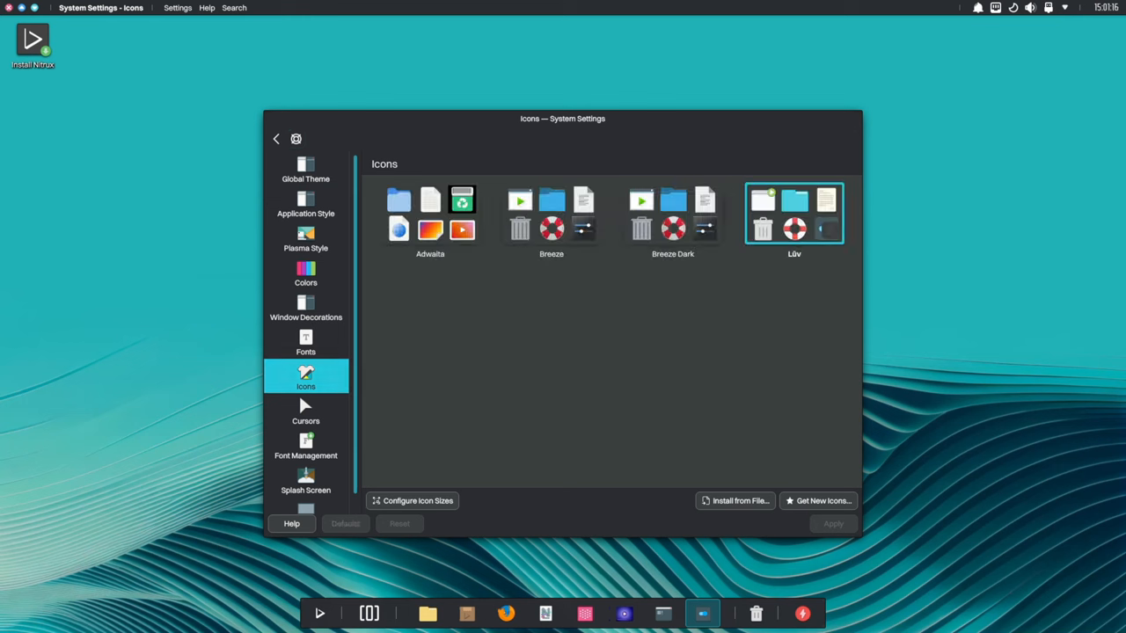
left_click(305, 410)
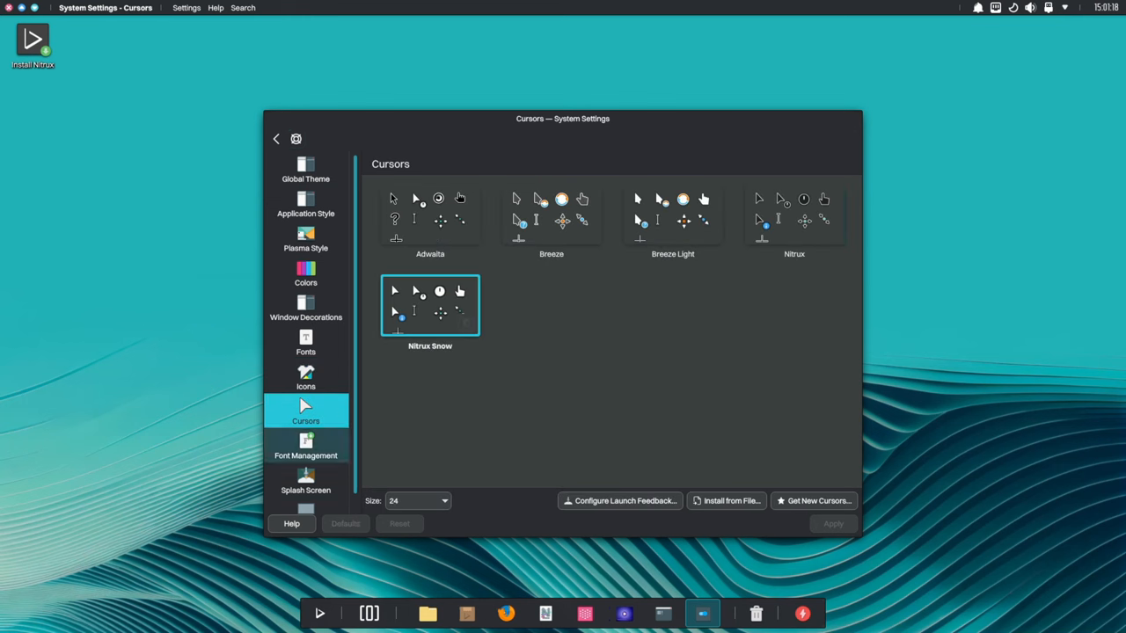
left_click(305, 449)
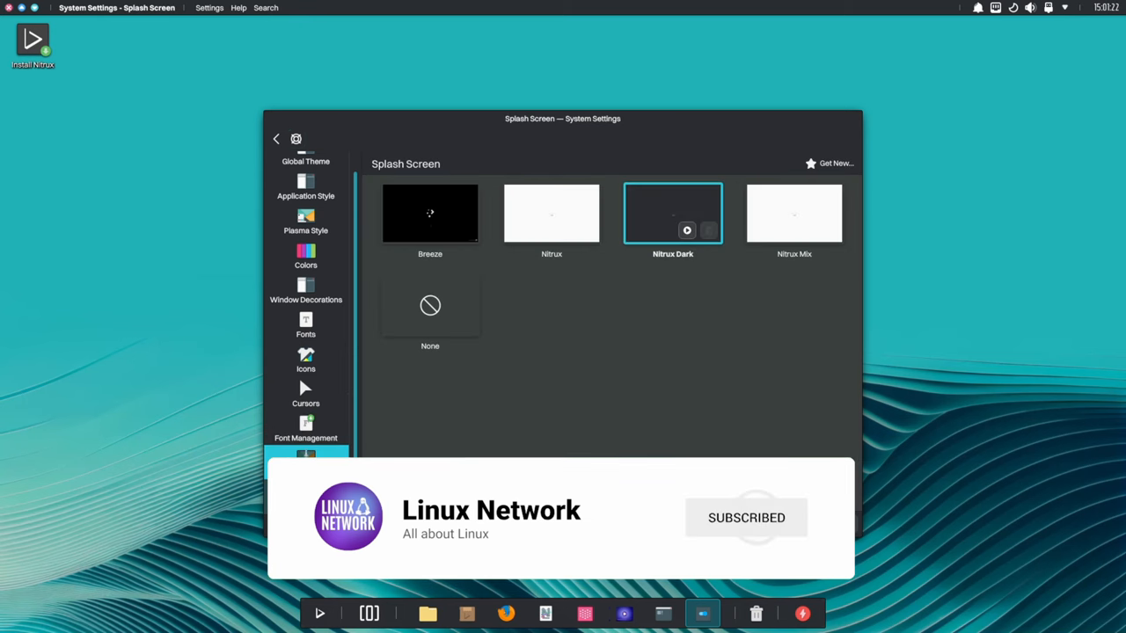
left_click(276, 138)
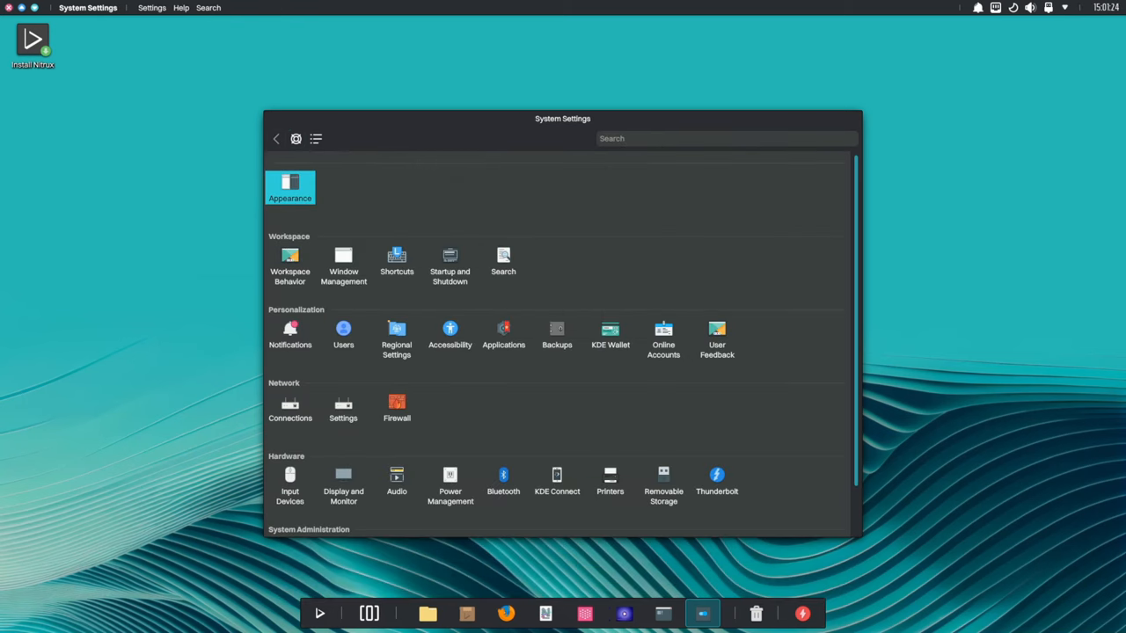
scroll("down", 3)
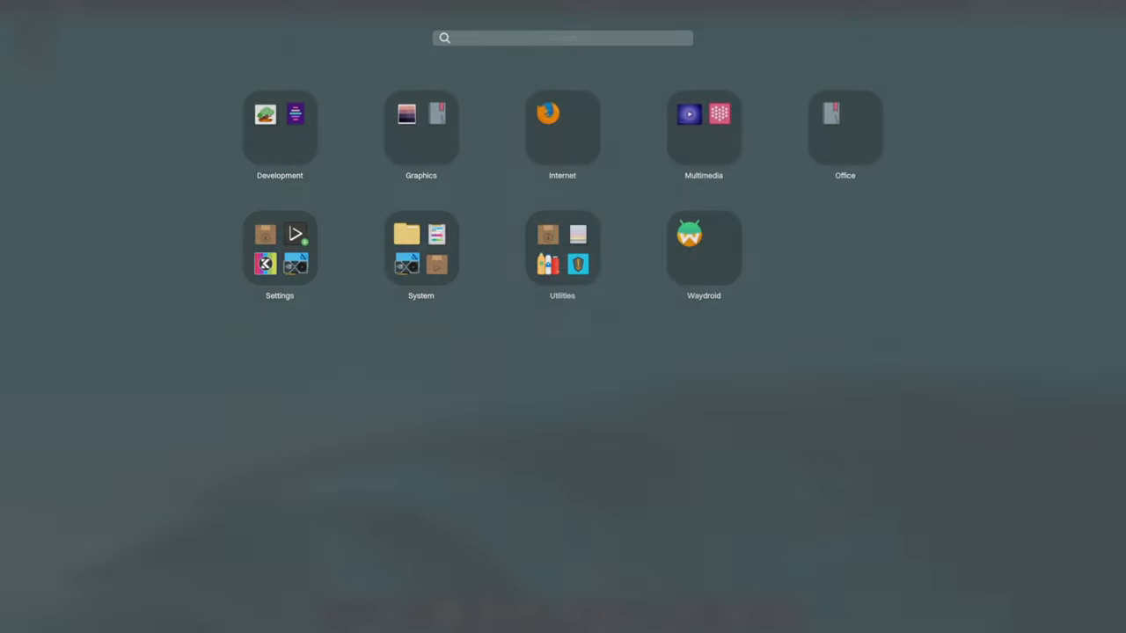
mouse_move(420, 246)
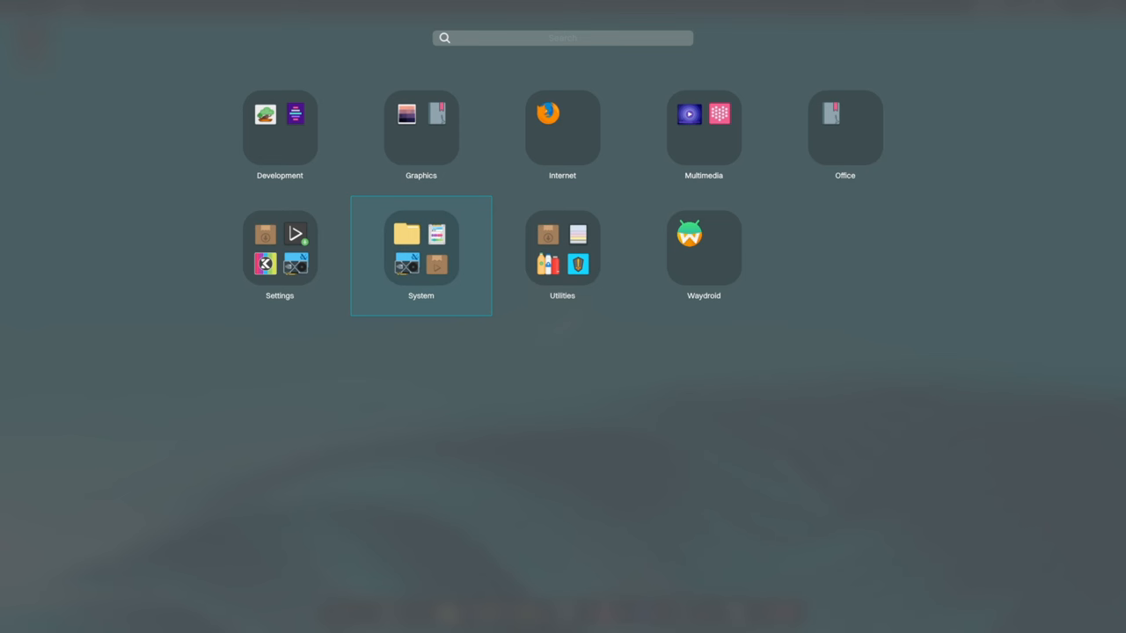
Launch 0install from an app group, then close its Applications window
left_click(420, 246)
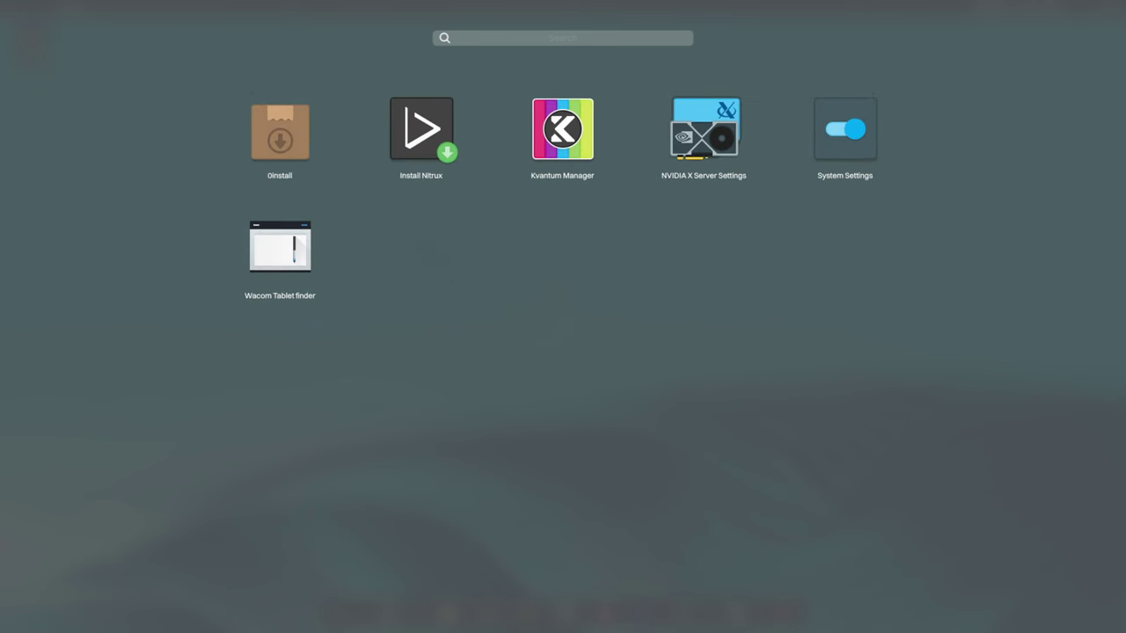
mouse_move(704, 132)
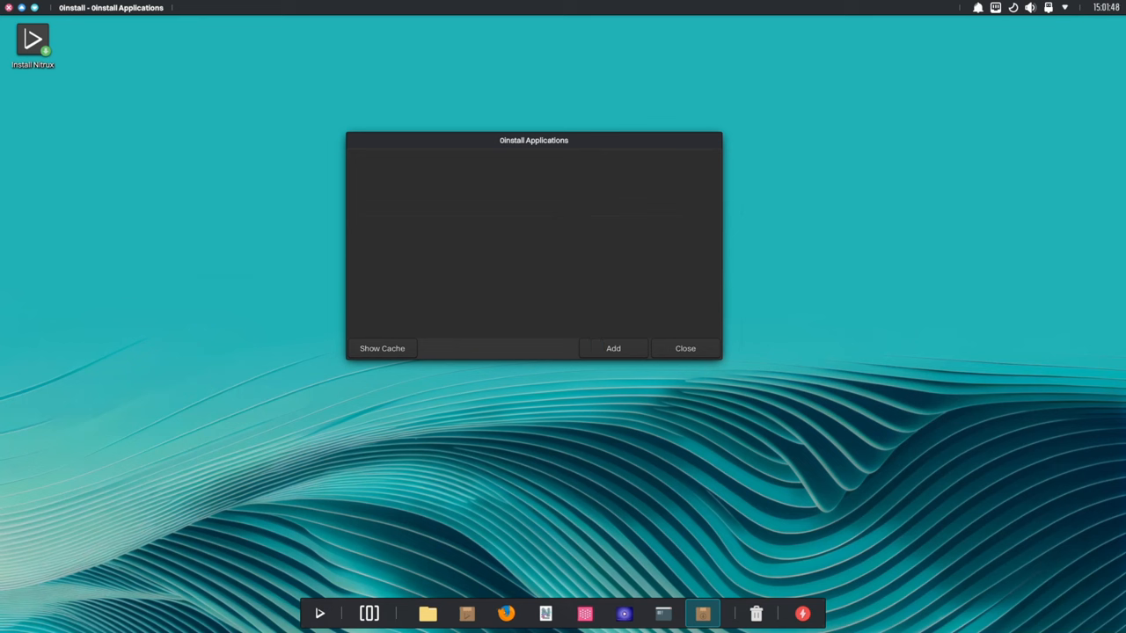
left_click(382, 348)
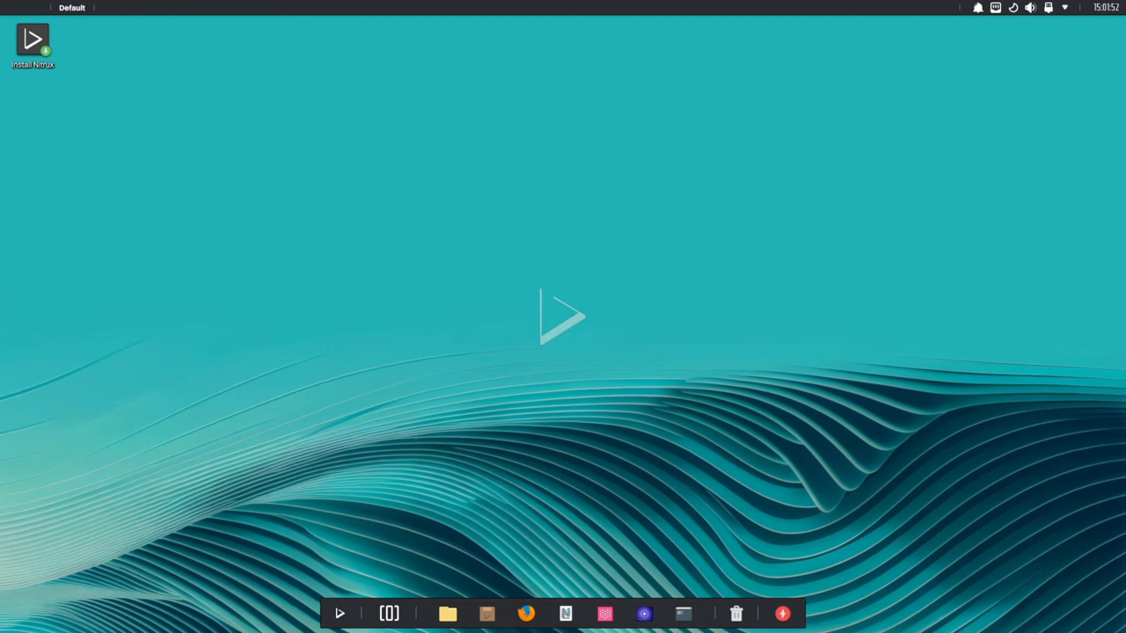
Switch on Night Color from the system tray and bring up its options
left_click(1012, 7)
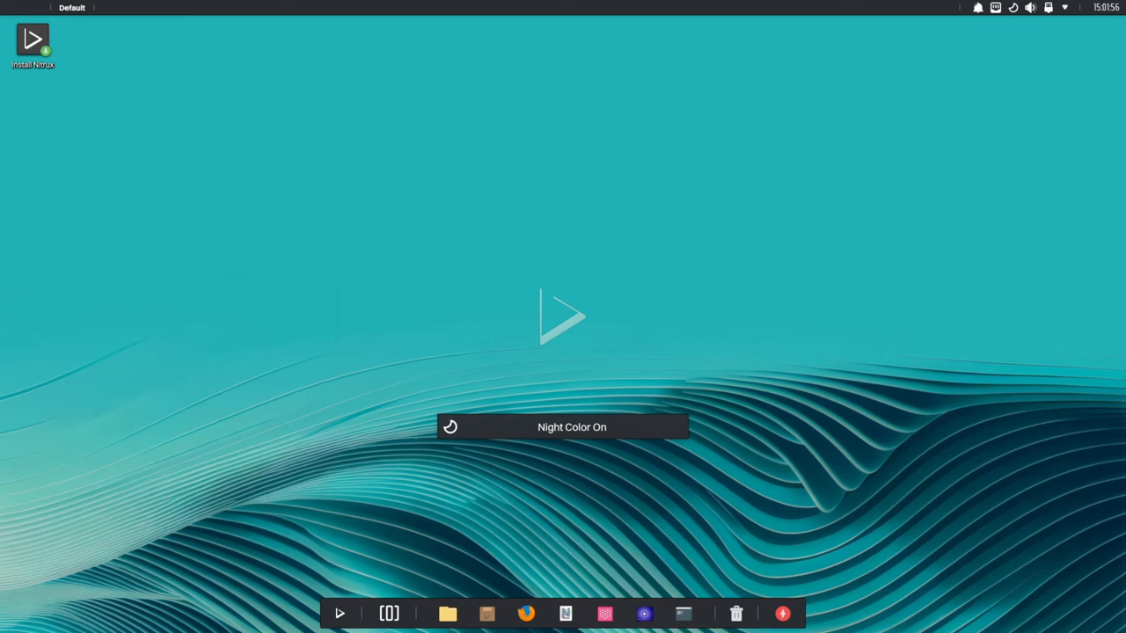
left_click(1105, 7)
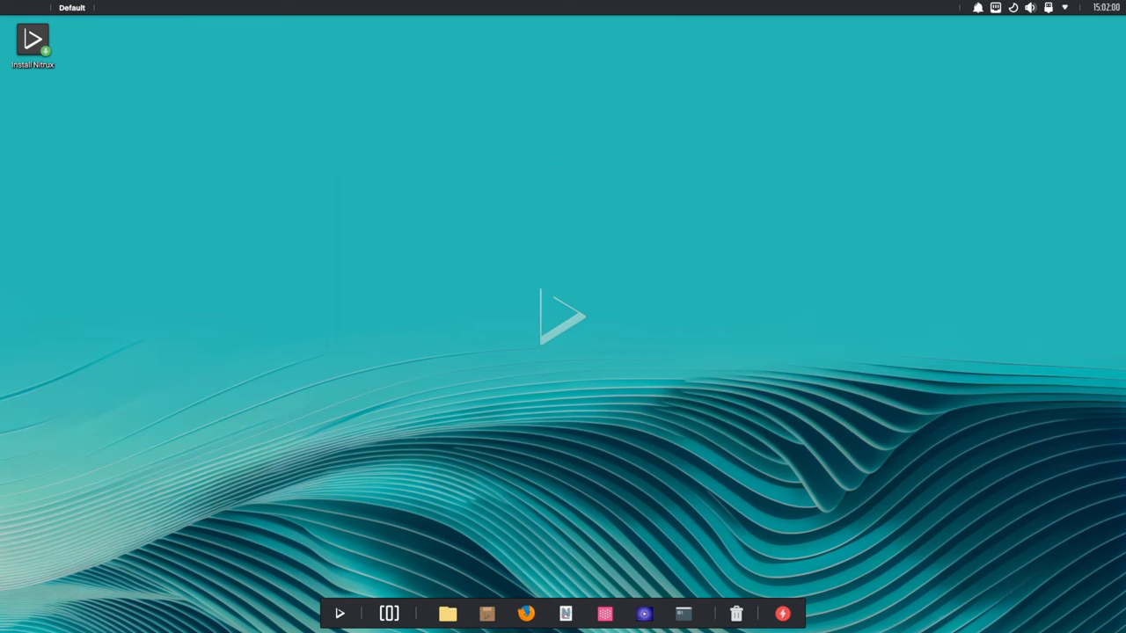
right_click(505, 316)
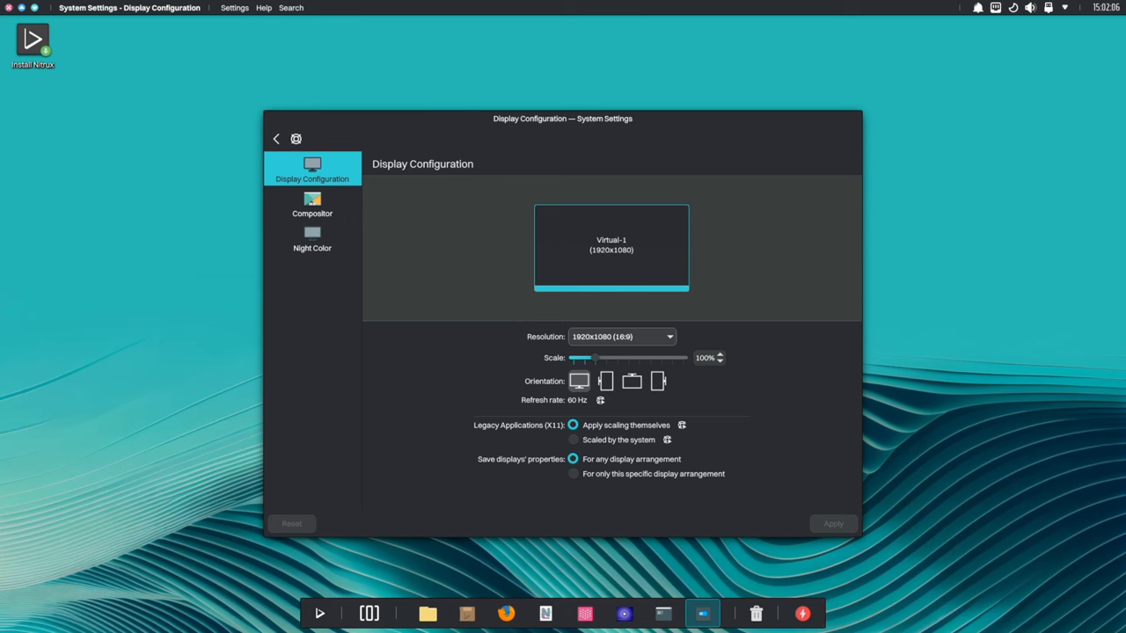
Open the Night Color page and answer the unapplied-changes Apply Settings prompt
left_click(312, 239)
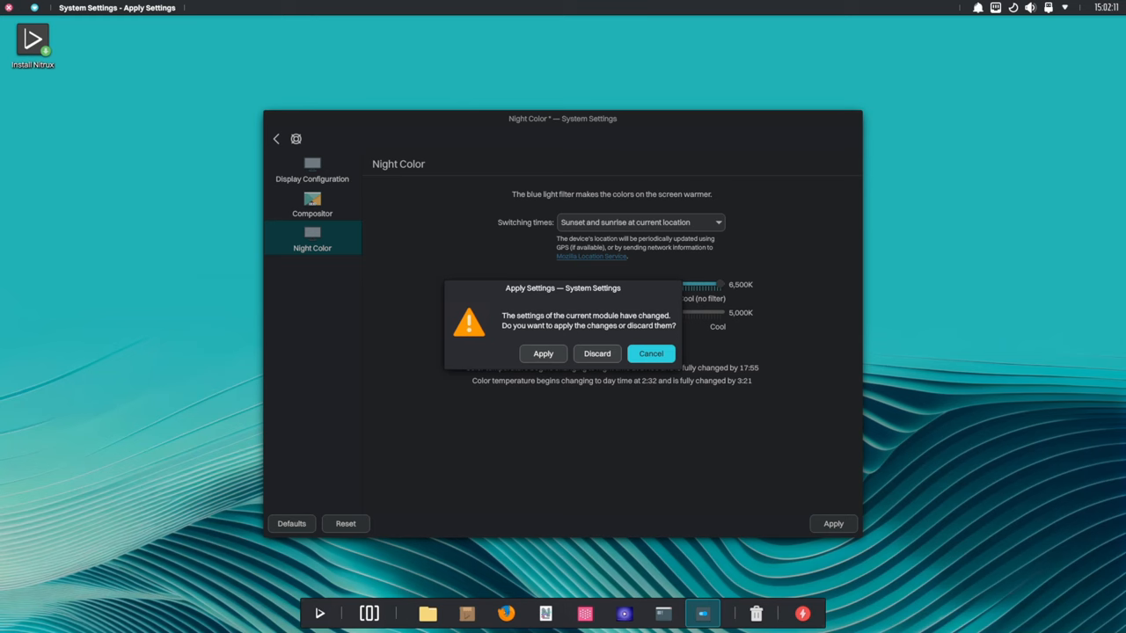
left_click(596, 353)
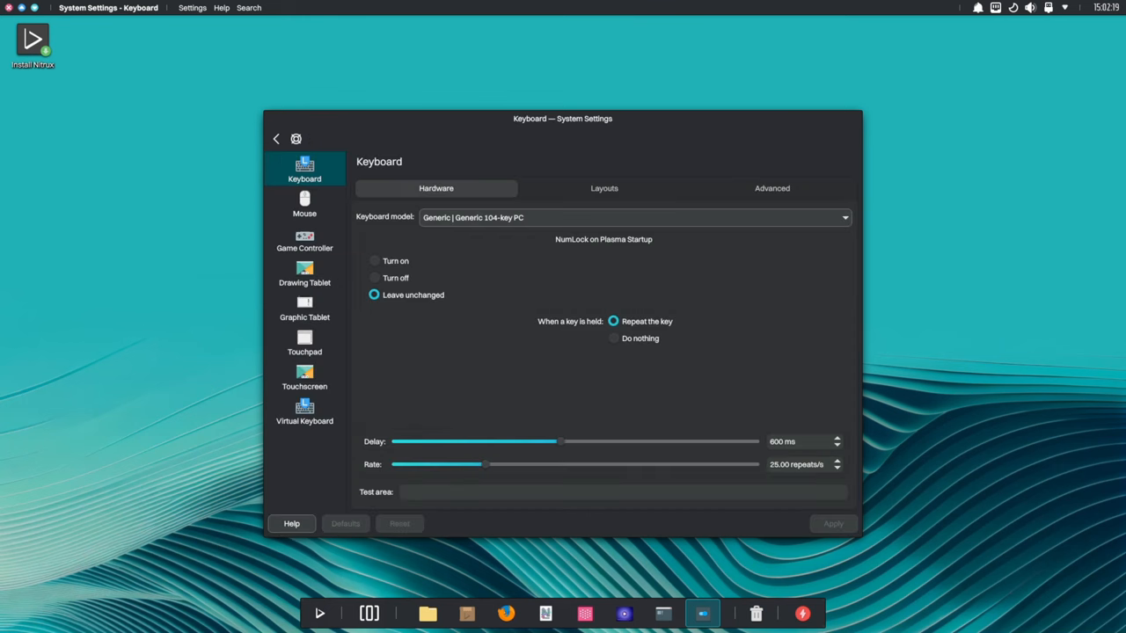
Show the Keyboard Hardware tab under Input Devices in System Settings
left_click(276, 138)
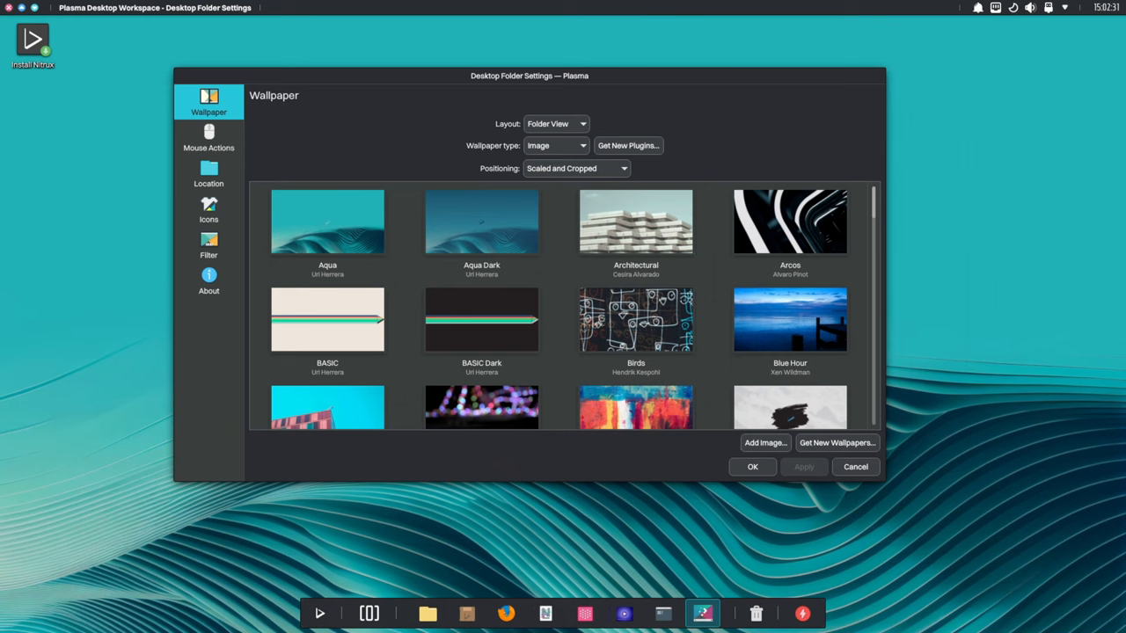
Scroll through the wallpaper thumbnails from Aqua to Mossy Mushrooms and click one
scroll("down", 3)
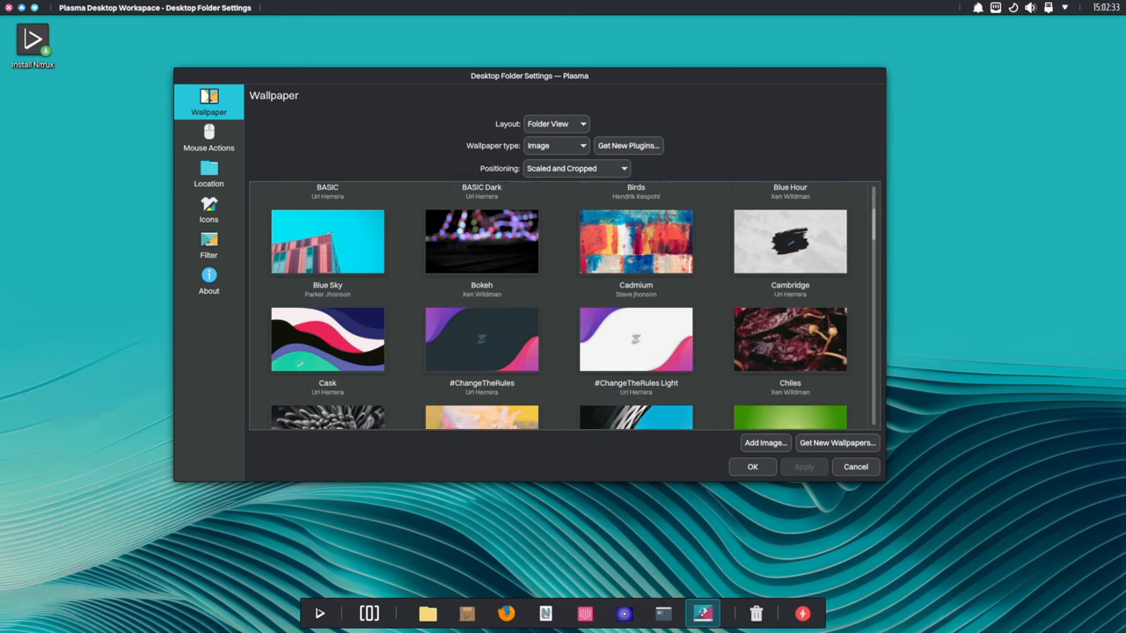
scroll("down", 3)
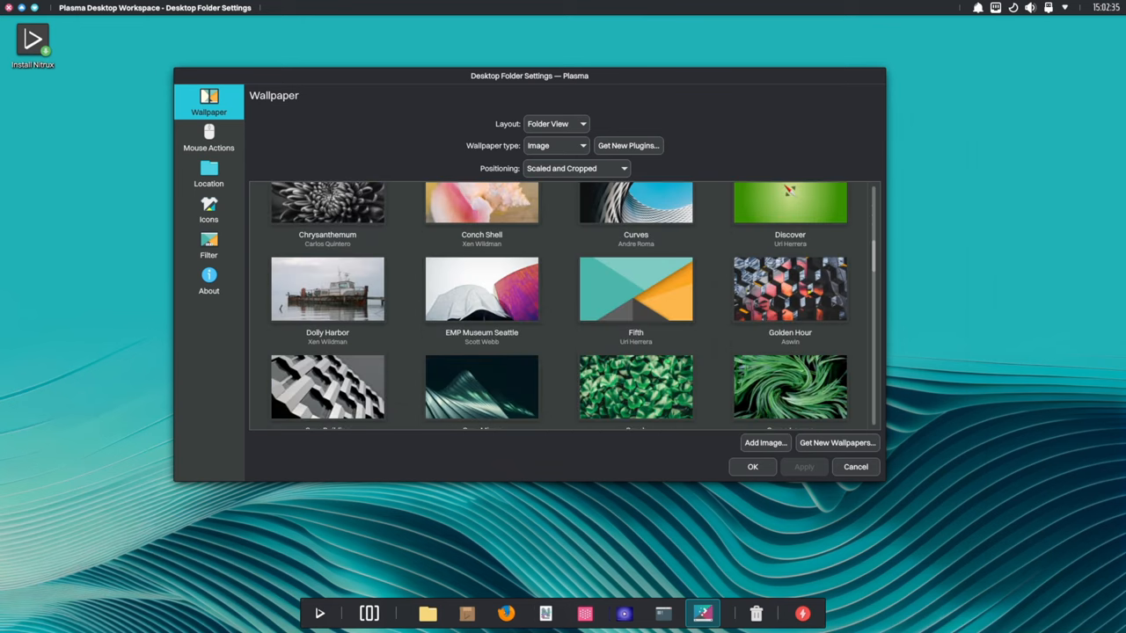
scroll("down", 3)
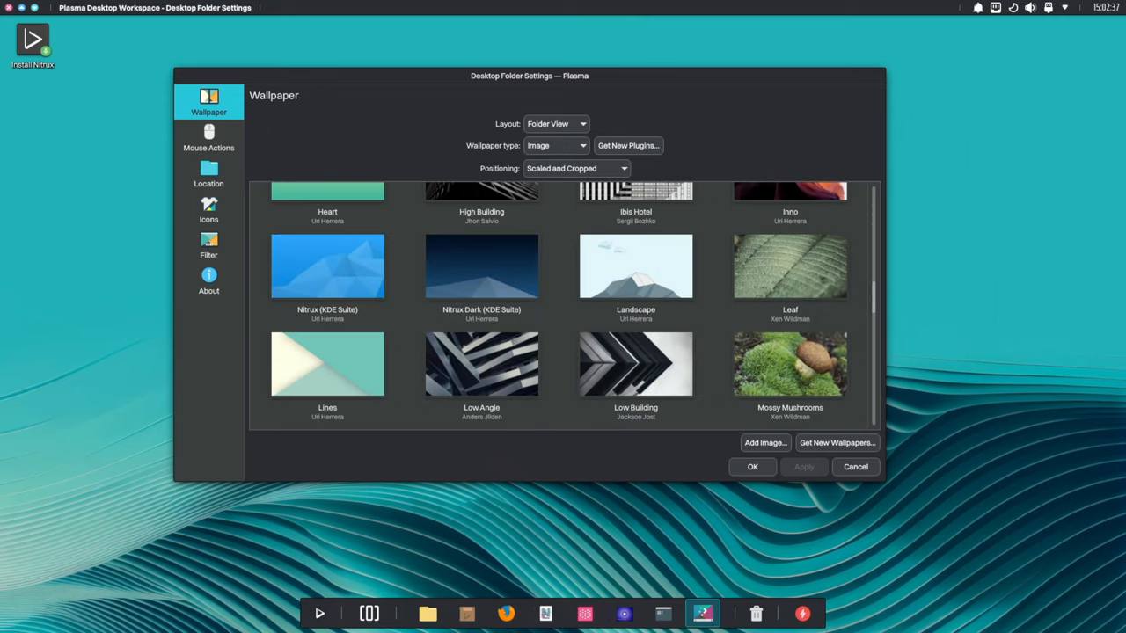
left_click(855, 467)
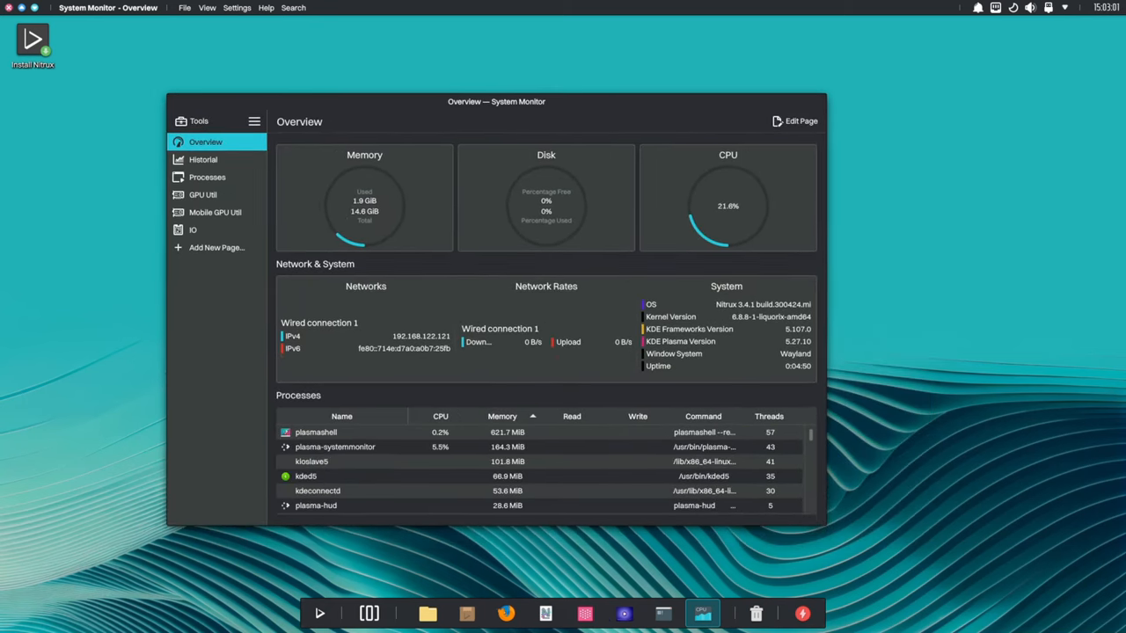
View System Monitor's process list and historical CPU, memory and network graphs, then bring up System Settings
left_click(207, 177)
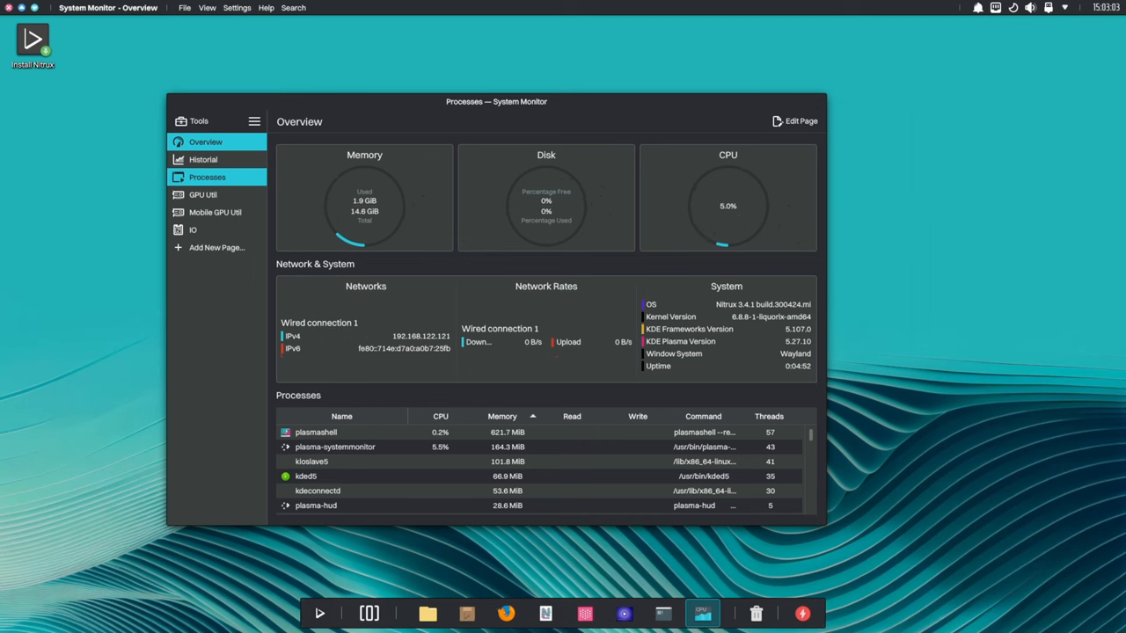
left_click(203, 159)
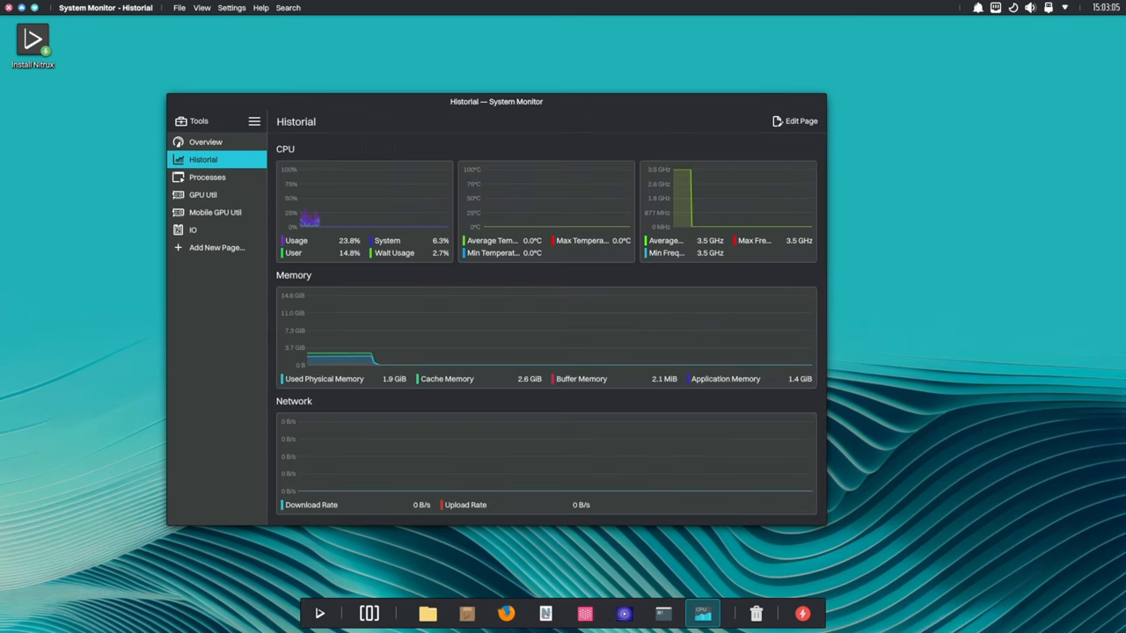
left_click(205, 142)
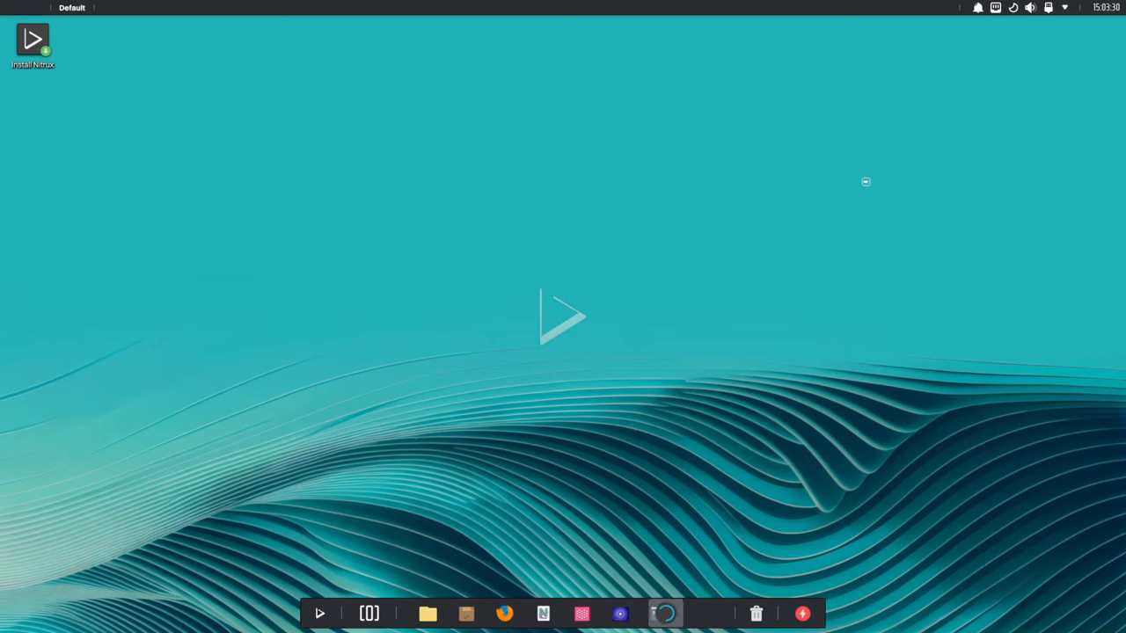
left_click(702, 613)
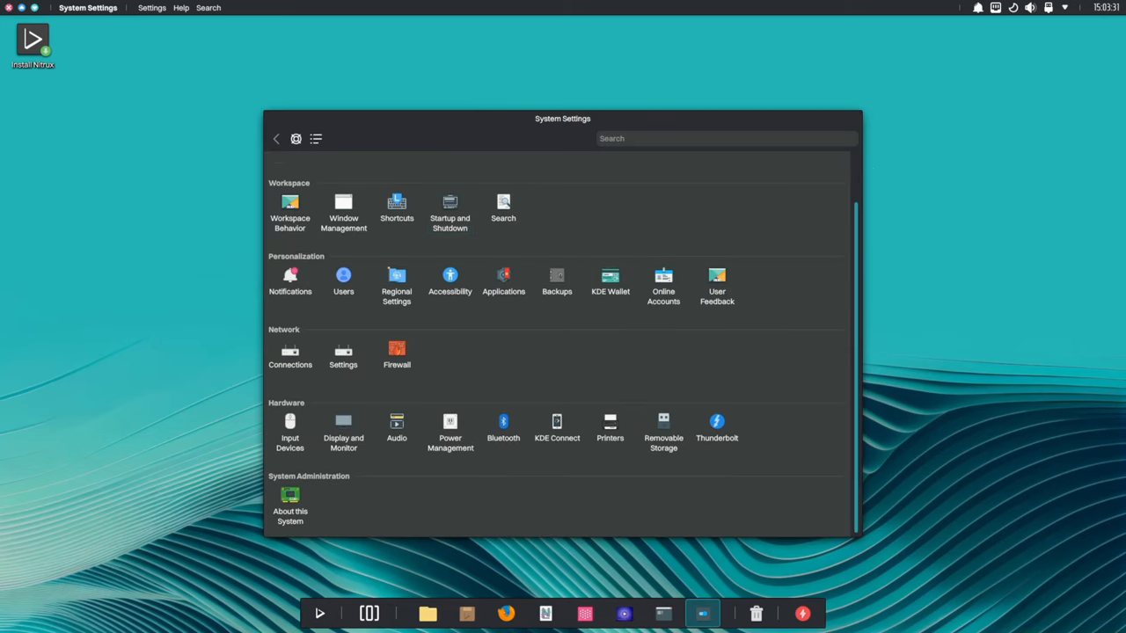